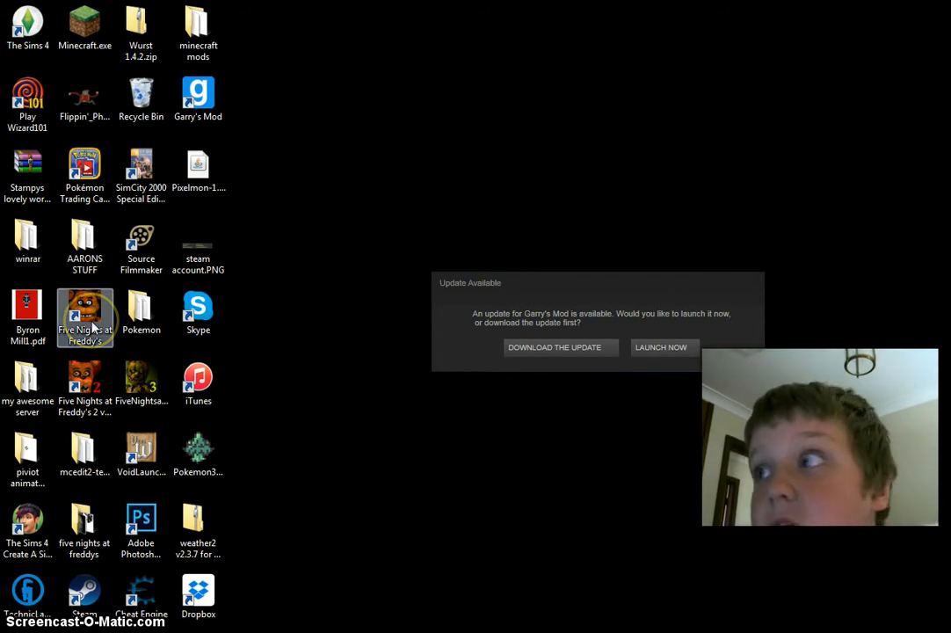
pyautogui.moveTo(85, 316)
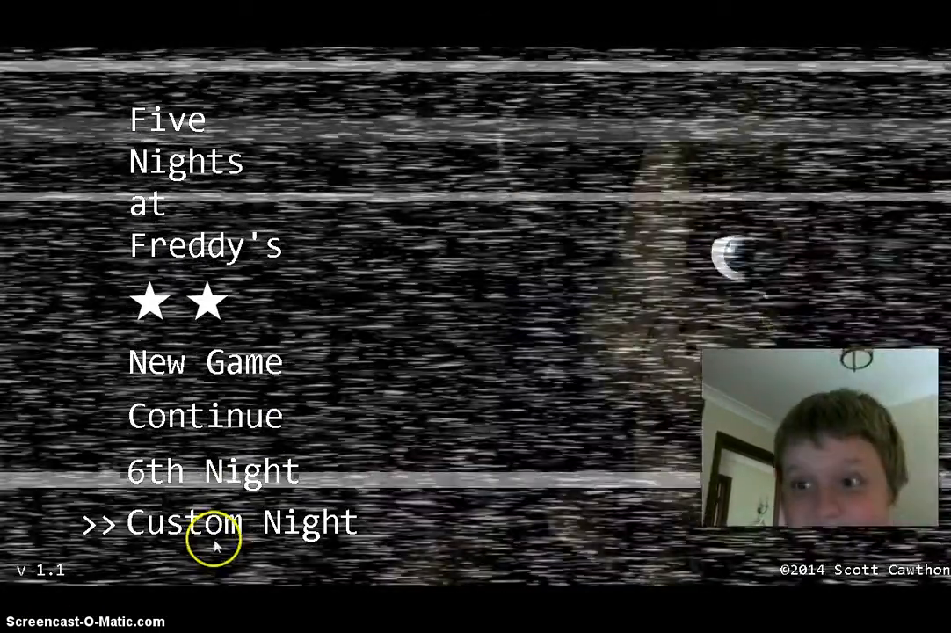
pyautogui.moveTo(224, 416)
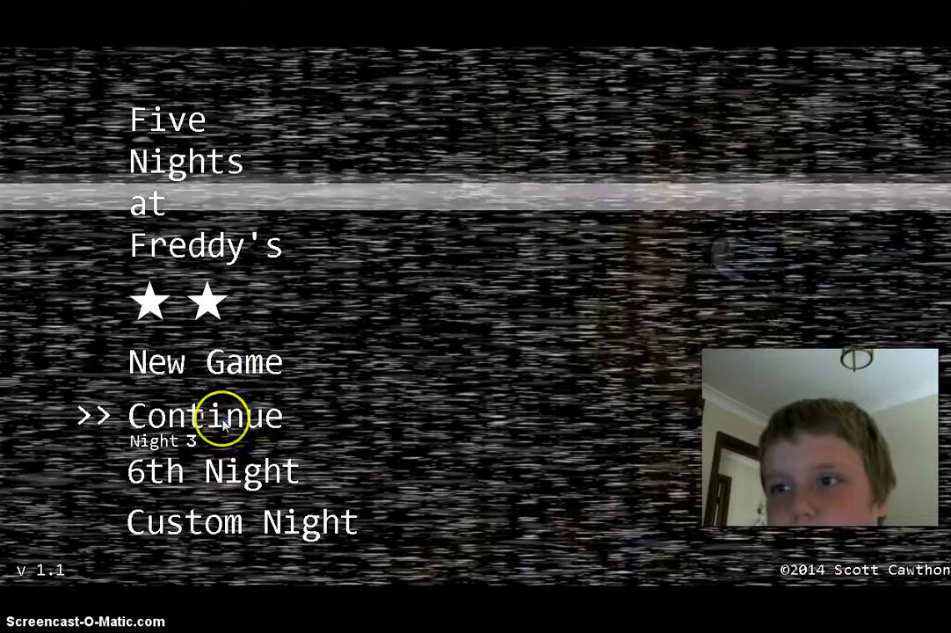
# Resume Night 3 and check the Show Stage, Restrooms and East Hall cameras
pyautogui.click(204, 416)
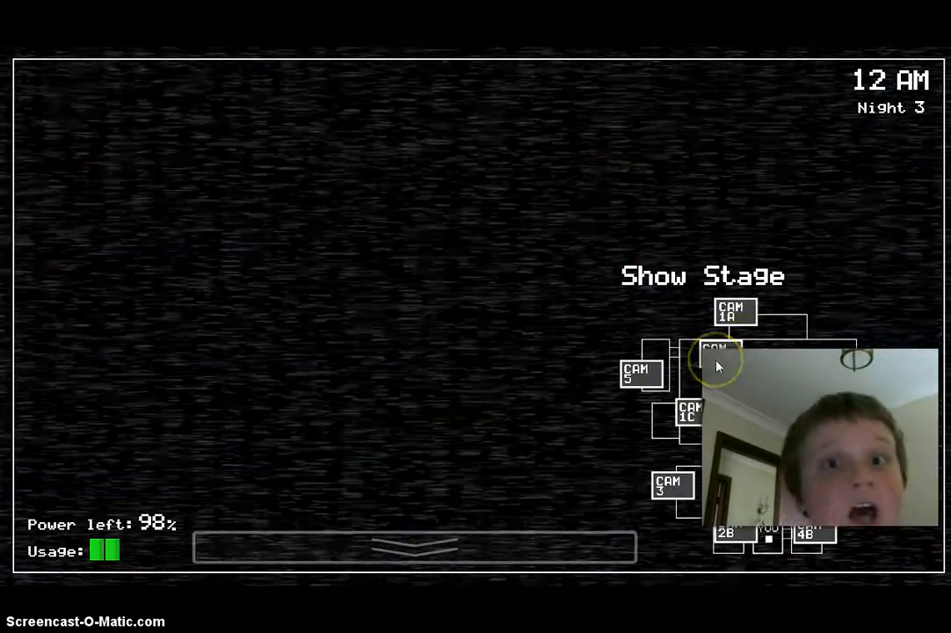
pyautogui.click(734, 311)
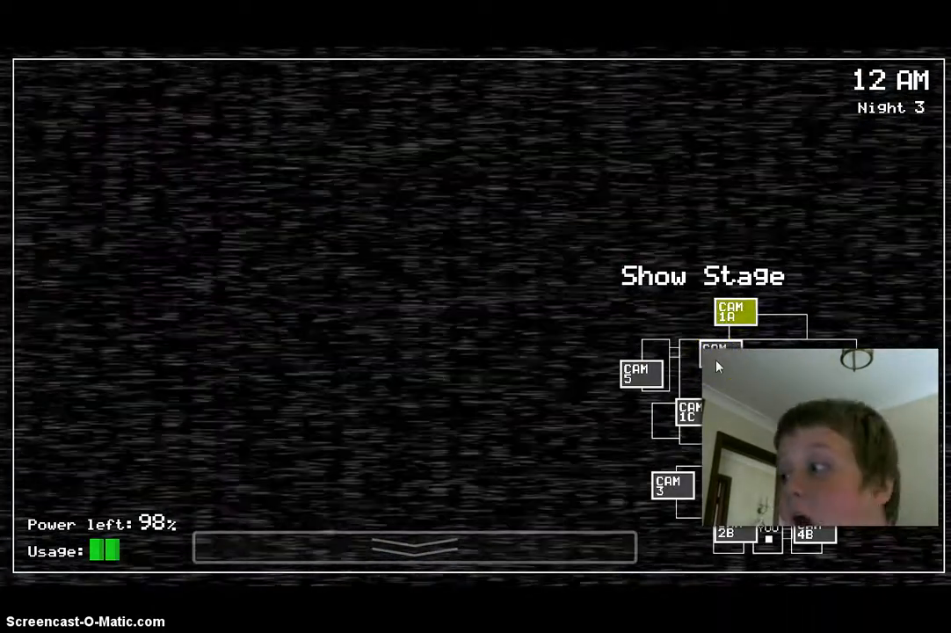
pyautogui.click(721, 352)
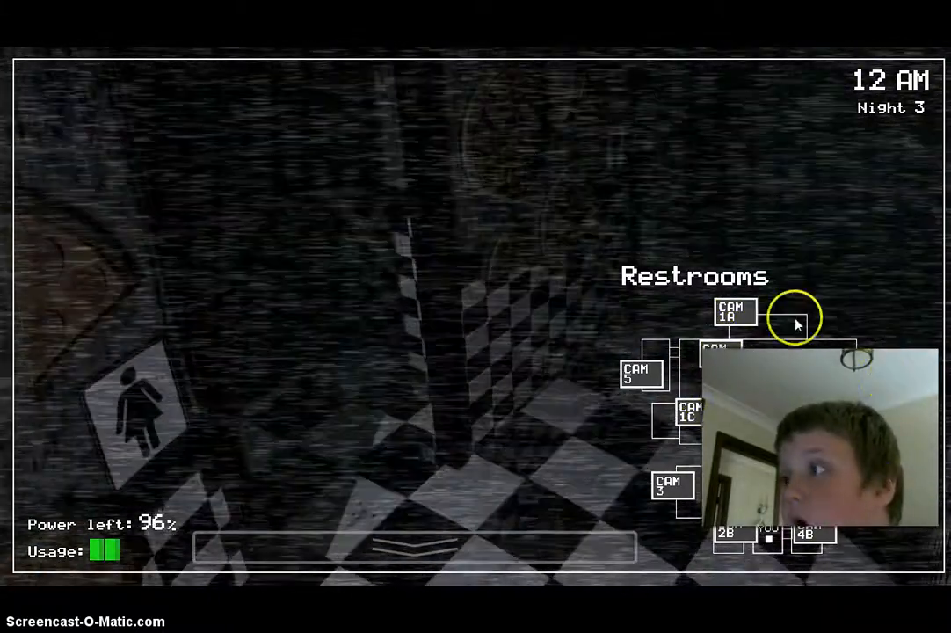
pyautogui.click(734, 311)
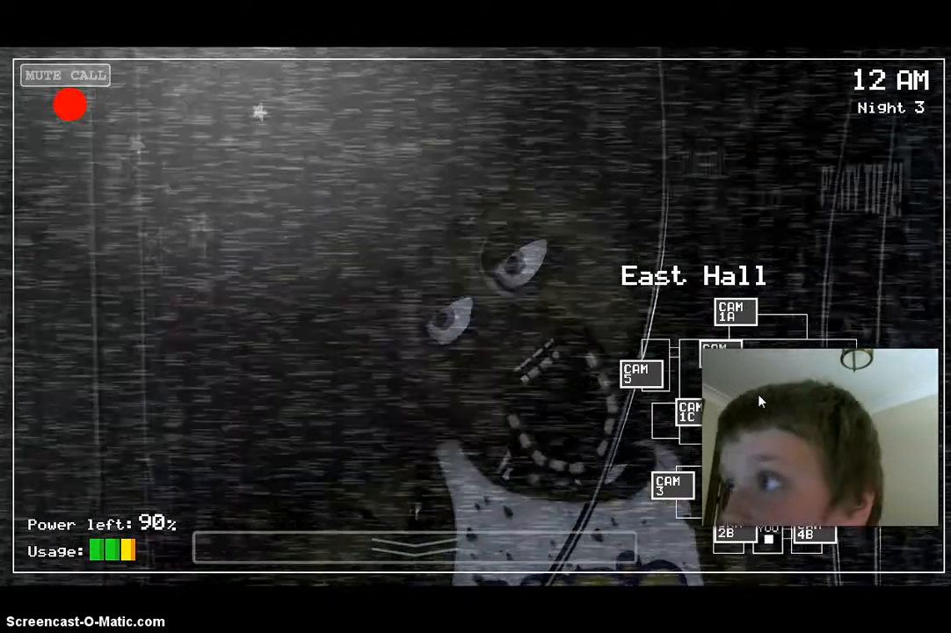
# Cycle Kitchen, East Hall, Backstage twice, East Hall, then E. Hall Corner cameras
pyautogui.click(732, 309)
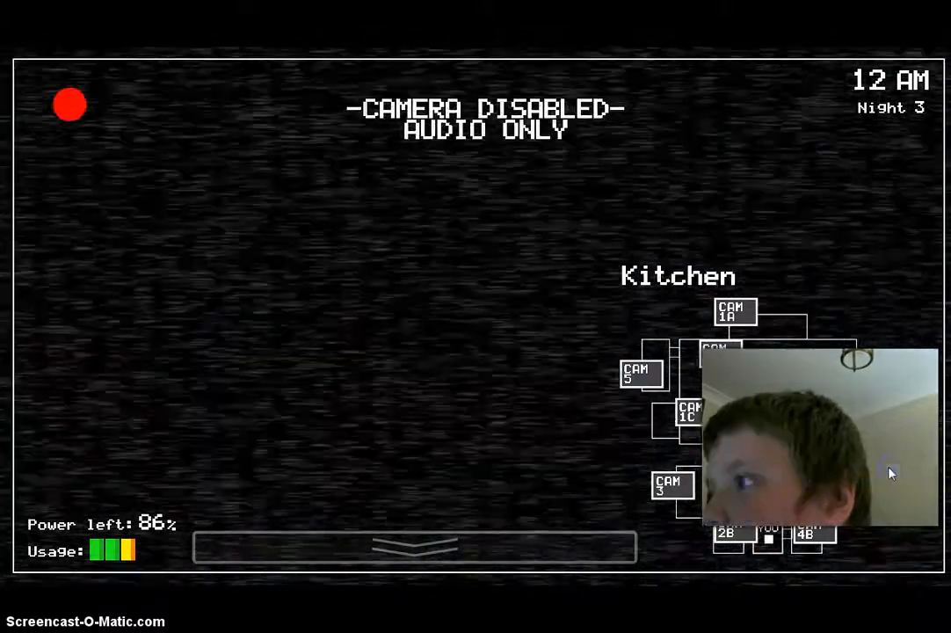
pyautogui.click(728, 534)
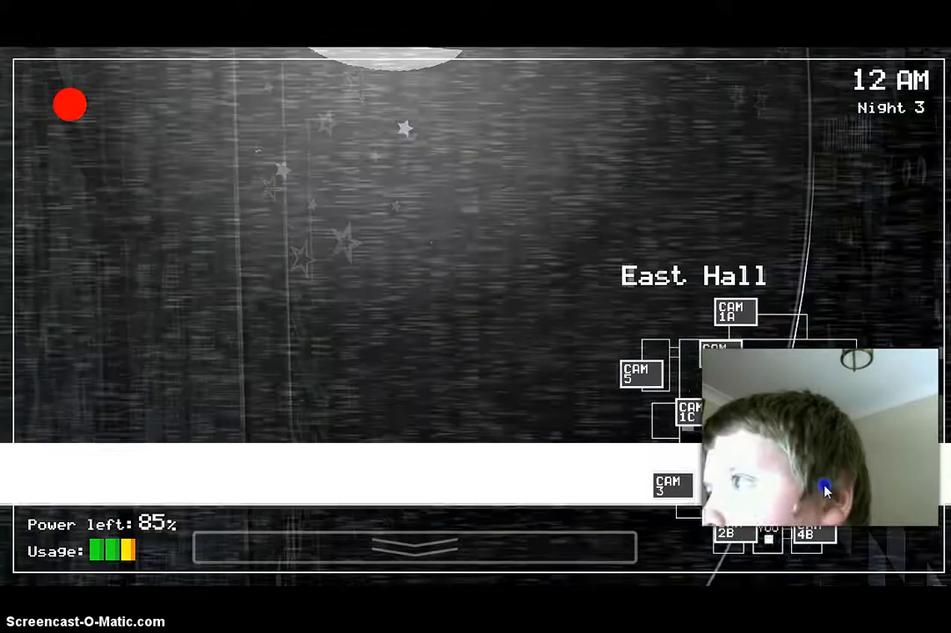
pyautogui.click(719, 350)
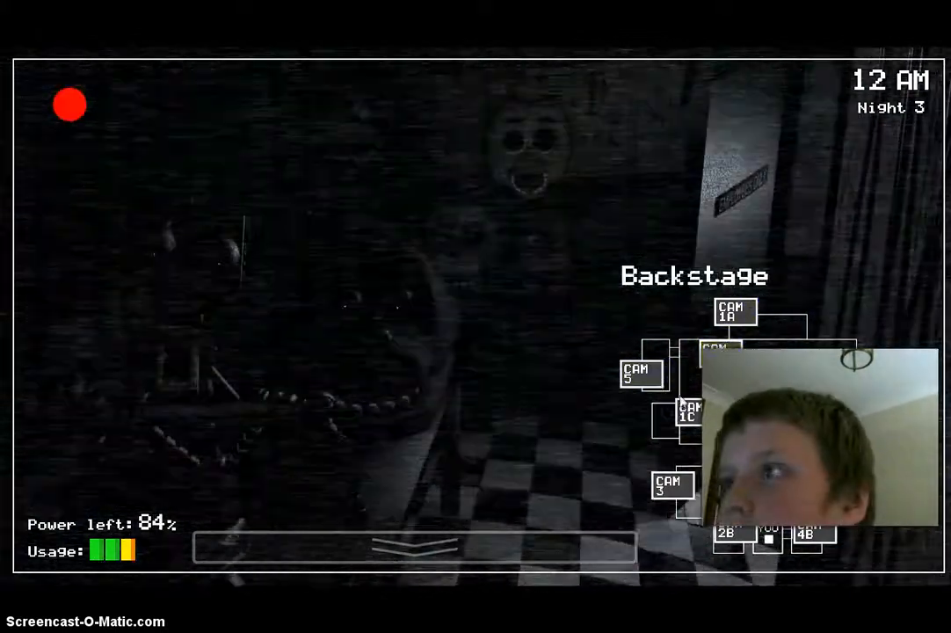
pyautogui.click(639, 373)
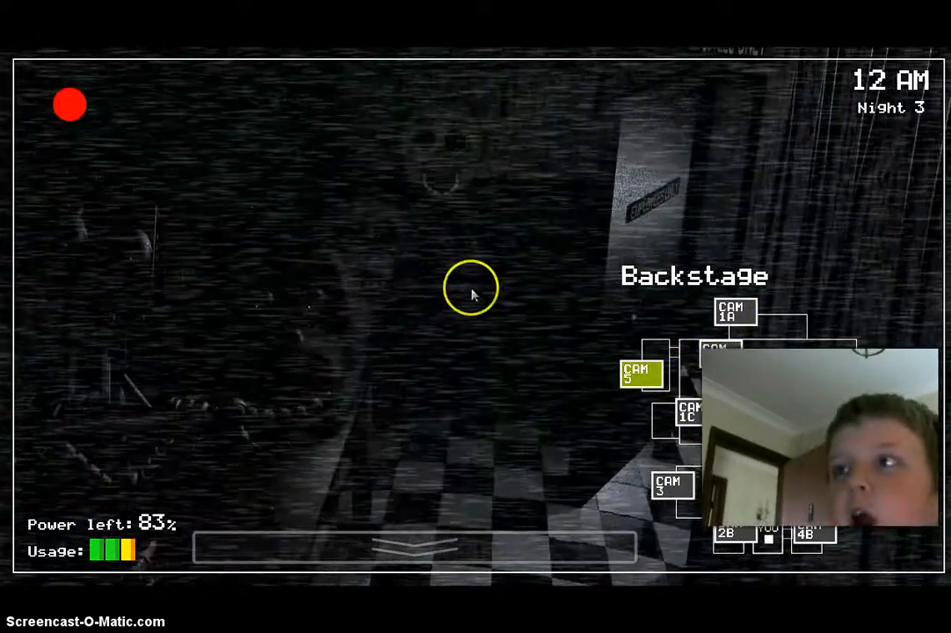
pyautogui.click(733, 314)
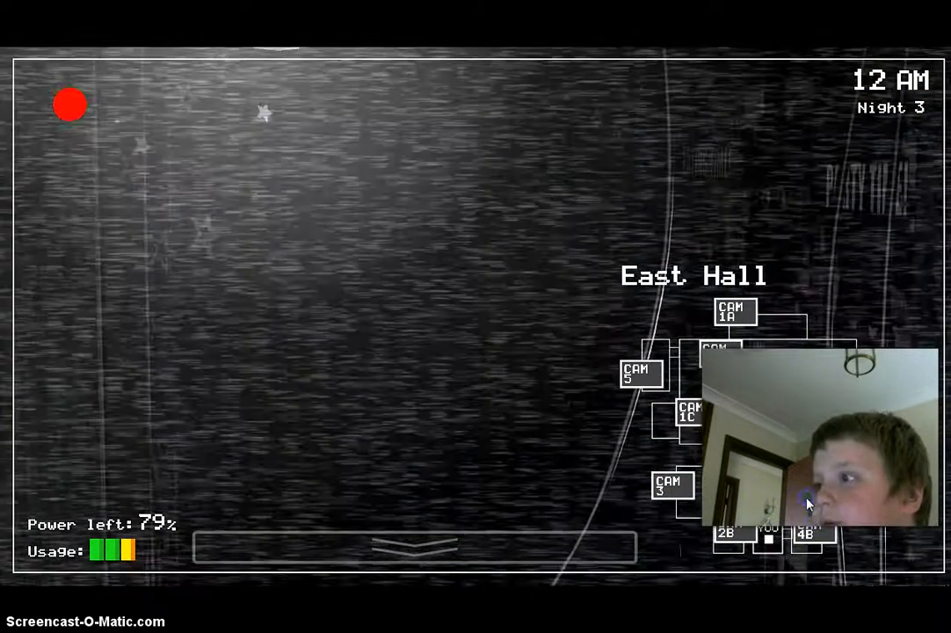
pyautogui.click(727, 510)
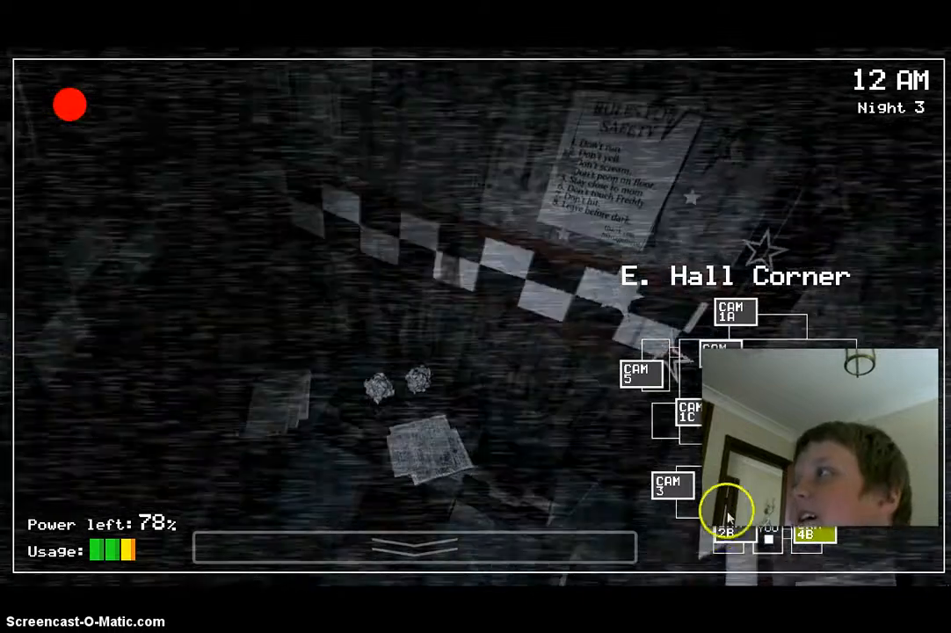
# View the Supply Closet and Pirate Cove feeds, then East Hall at 70% power
pyautogui.click(692, 413)
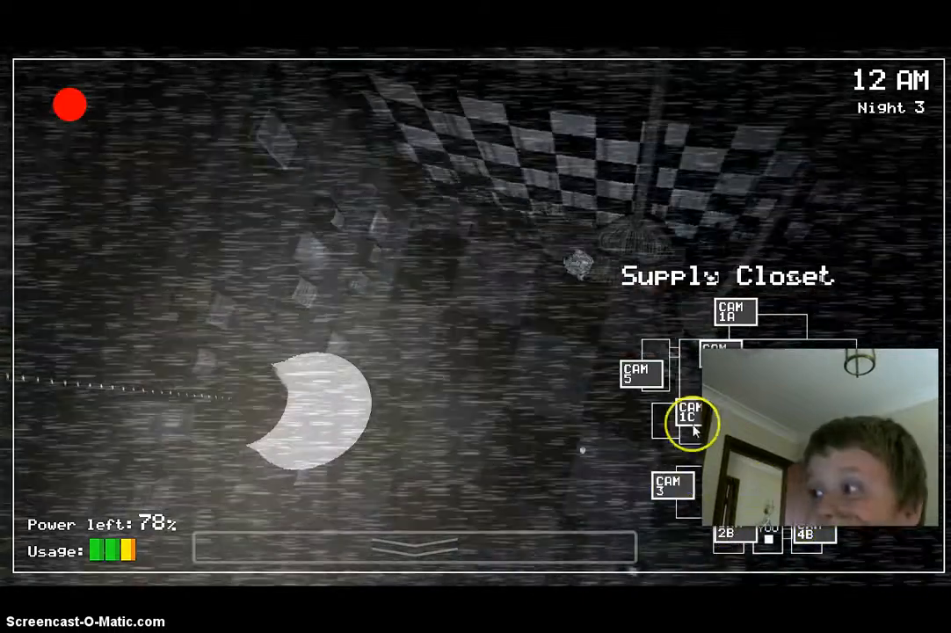
pyautogui.click(688, 412)
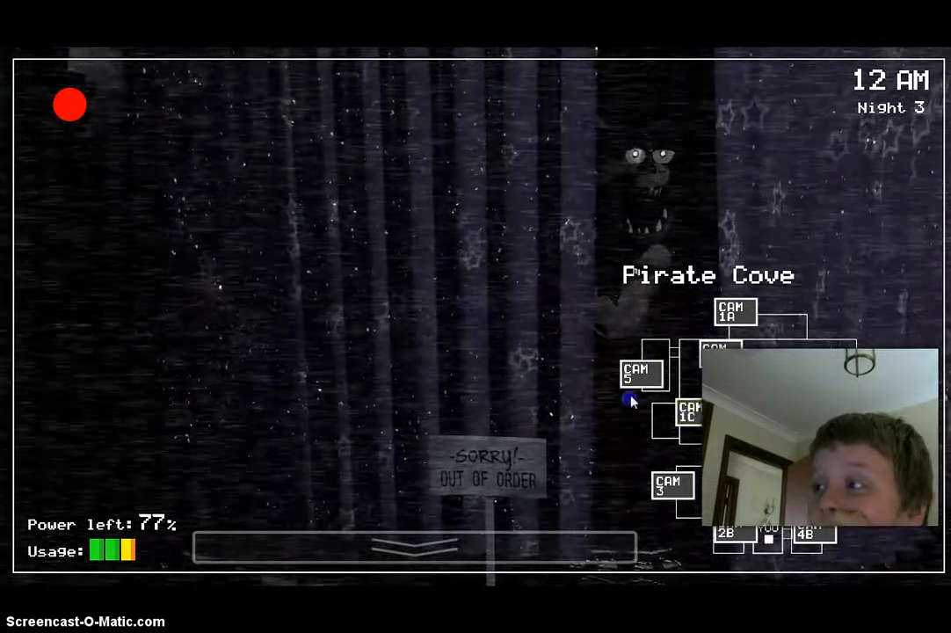
pyautogui.click(734, 312)
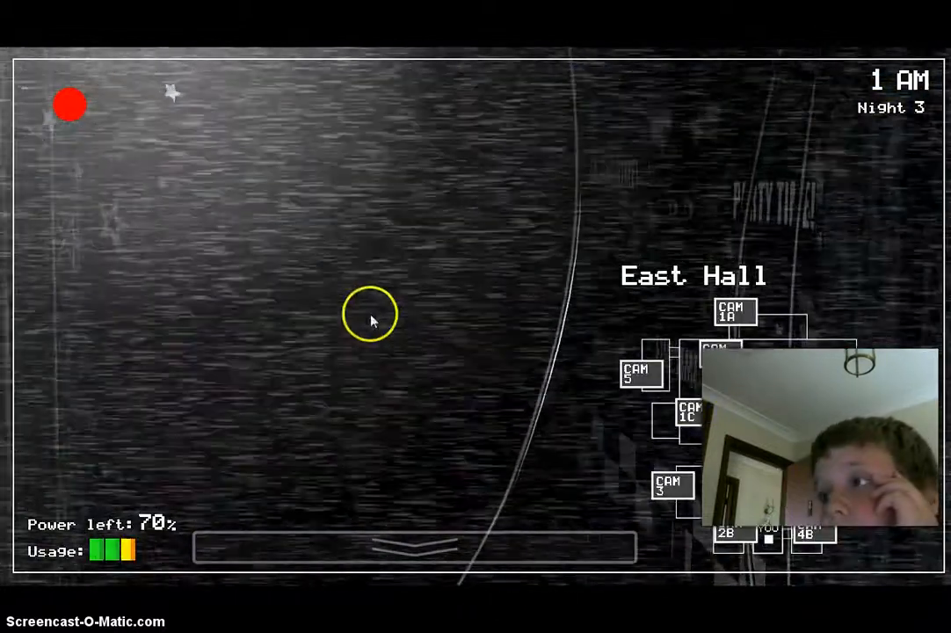
# Check E. Hall Corner, Show Stage, Pirate Cove and West Hall, ending on W. Hall Corner
pyautogui.click(807, 517)
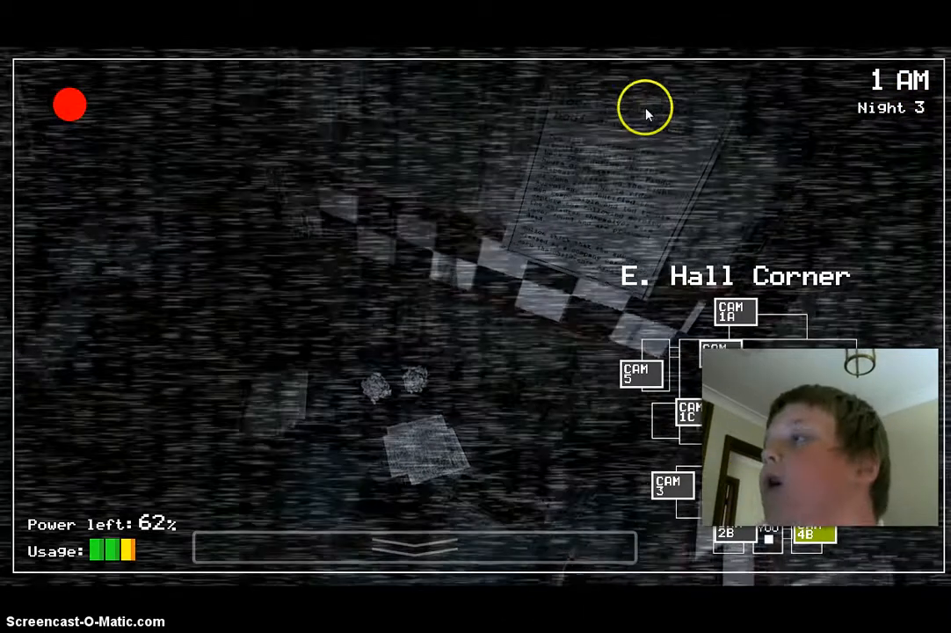
pyautogui.moveTo(573, 163)
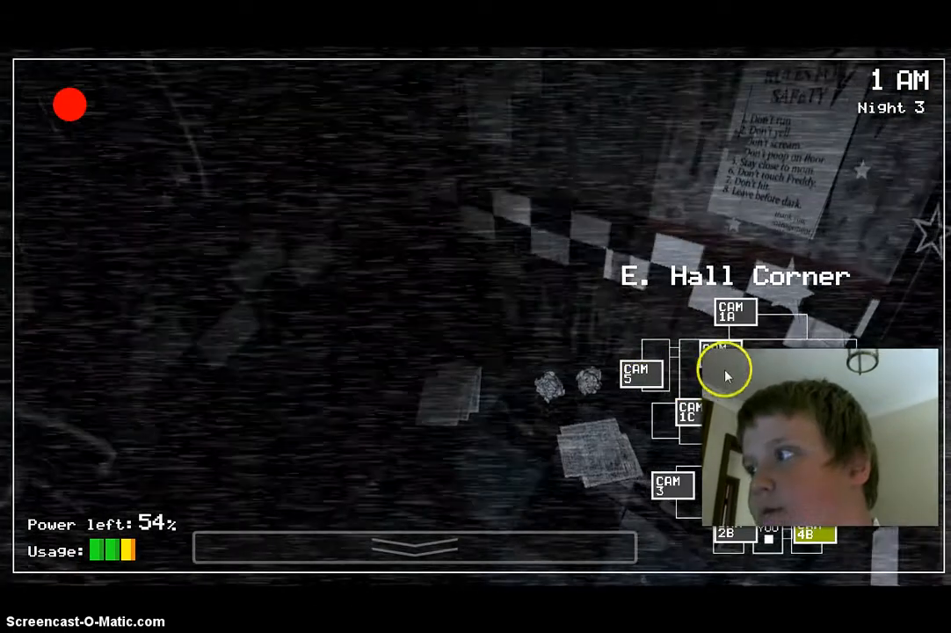
pyautogui.click(687, 413)
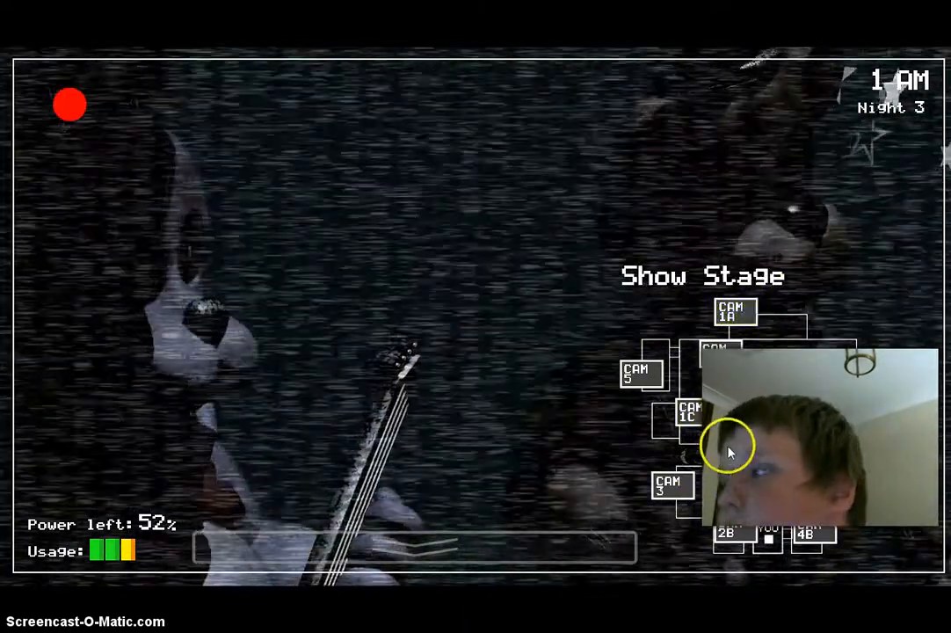
pyautogui.click(687, 410)
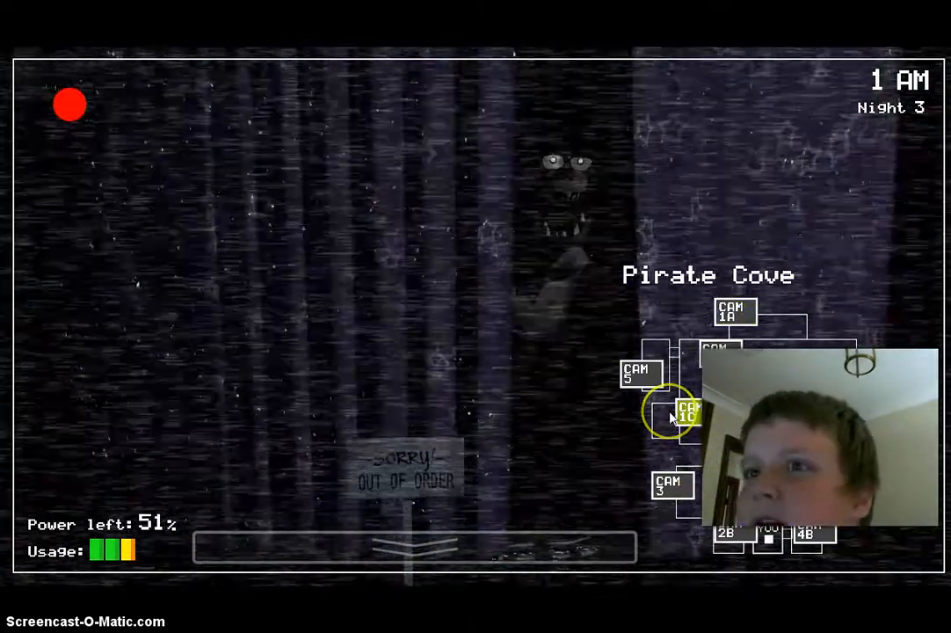
pyautogui.click(685, 412)
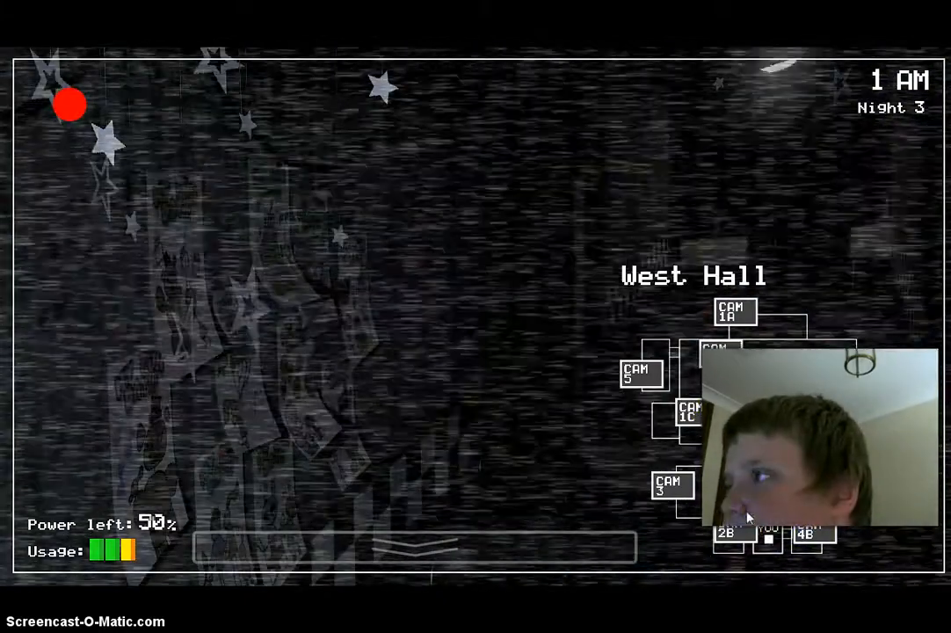
pyautogui.click(412, 548)
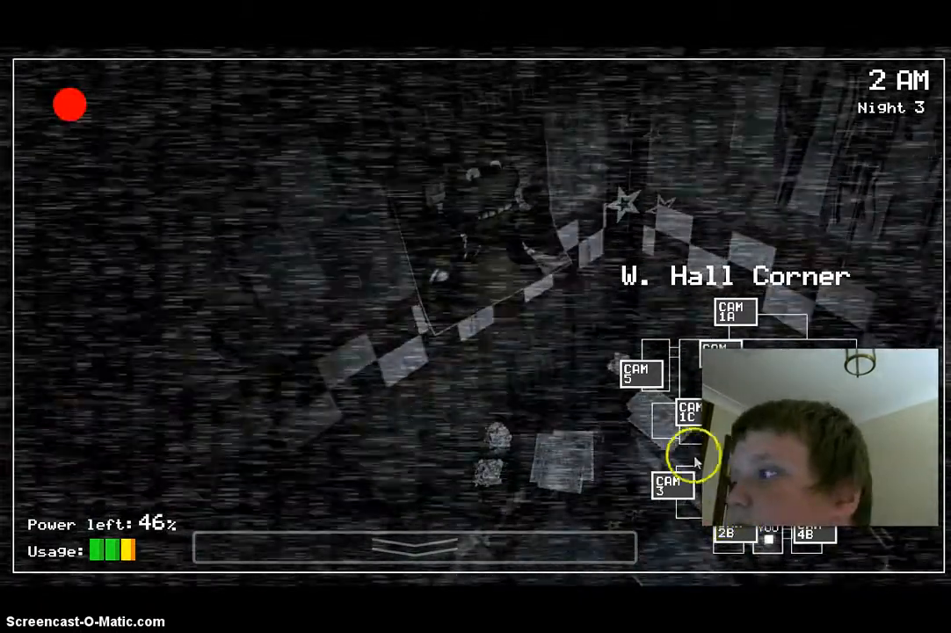
# Switch to the West Hall camera and monitor it as power drops to 41%
pyautogui.click(639, 375)
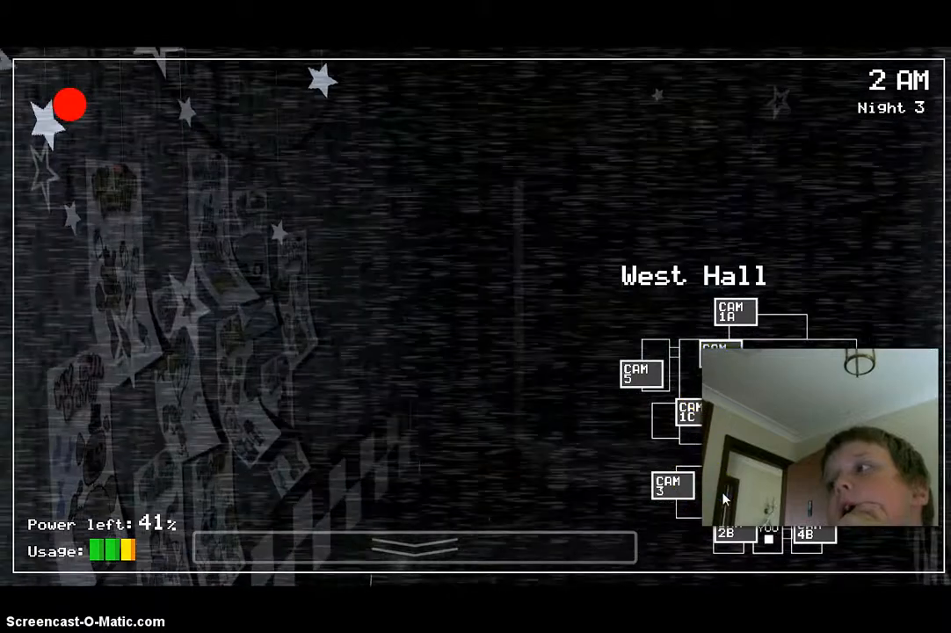
pyautogui.moveTo(562, 255)
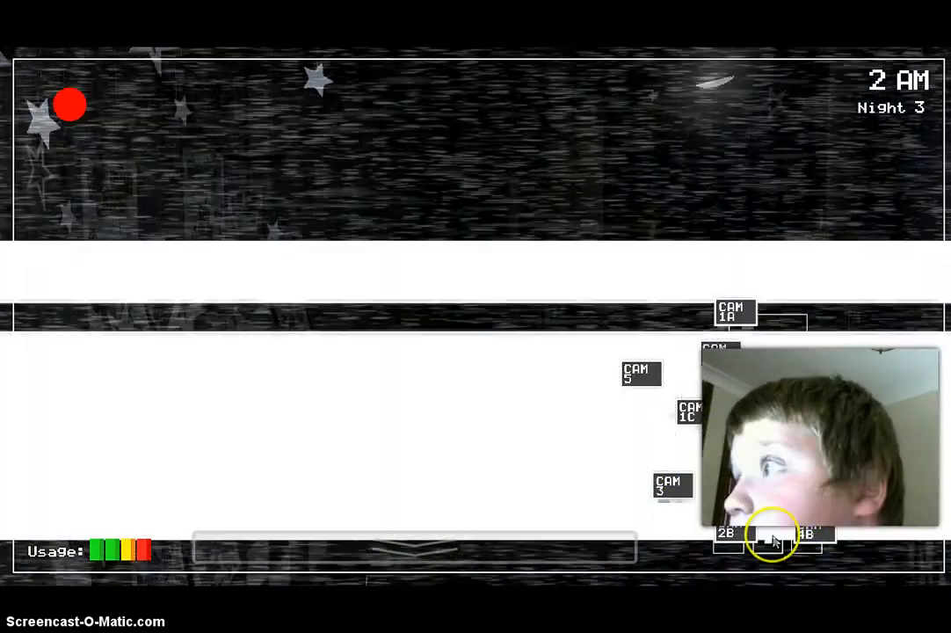
# Lower the monitor, check E. Hall Corner, lower again, then view Supply Closet
pyautogui.click(769, 534)
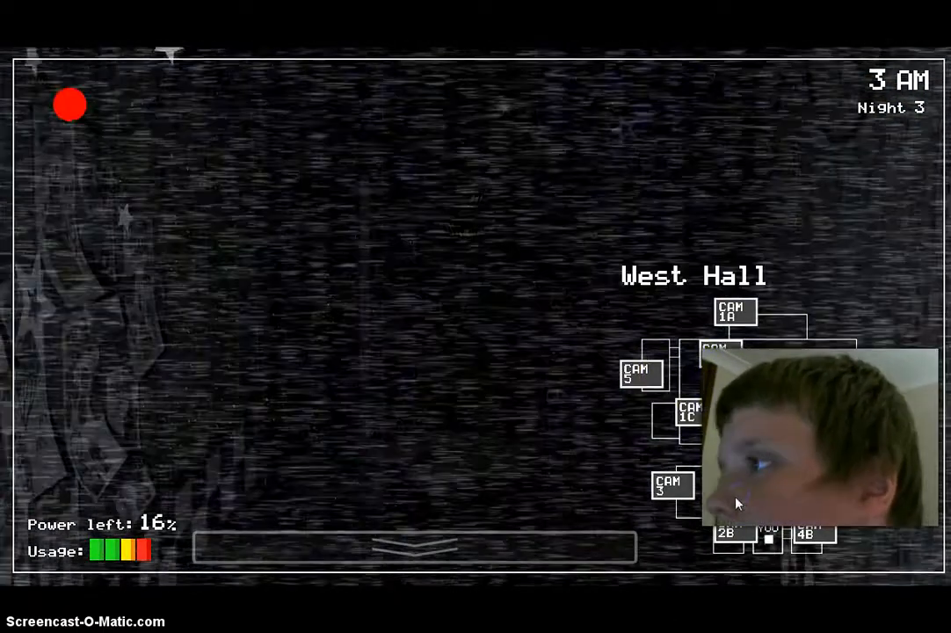
pyautogui.click(672, 486)
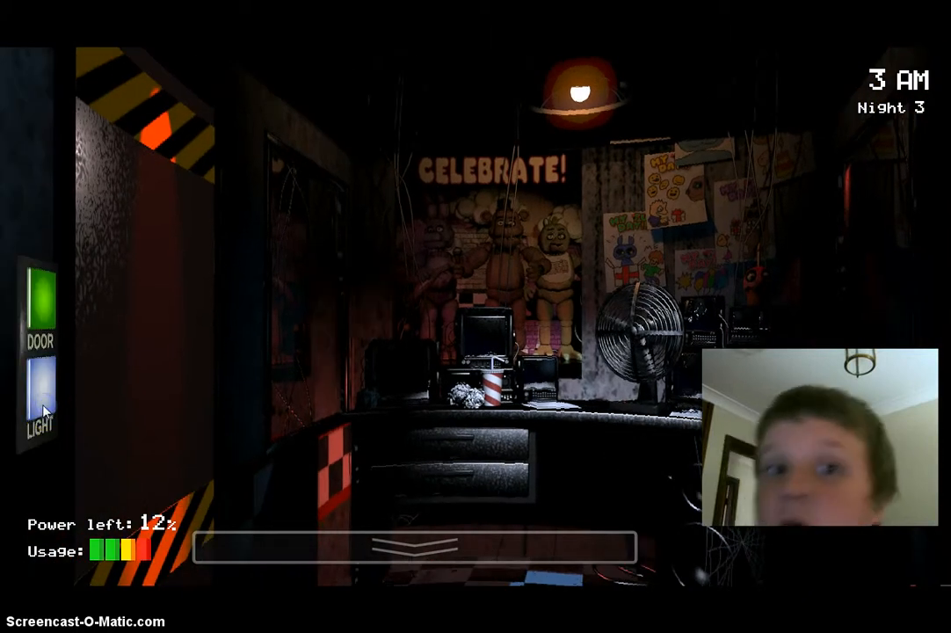
pyautogui.click(40, 400)
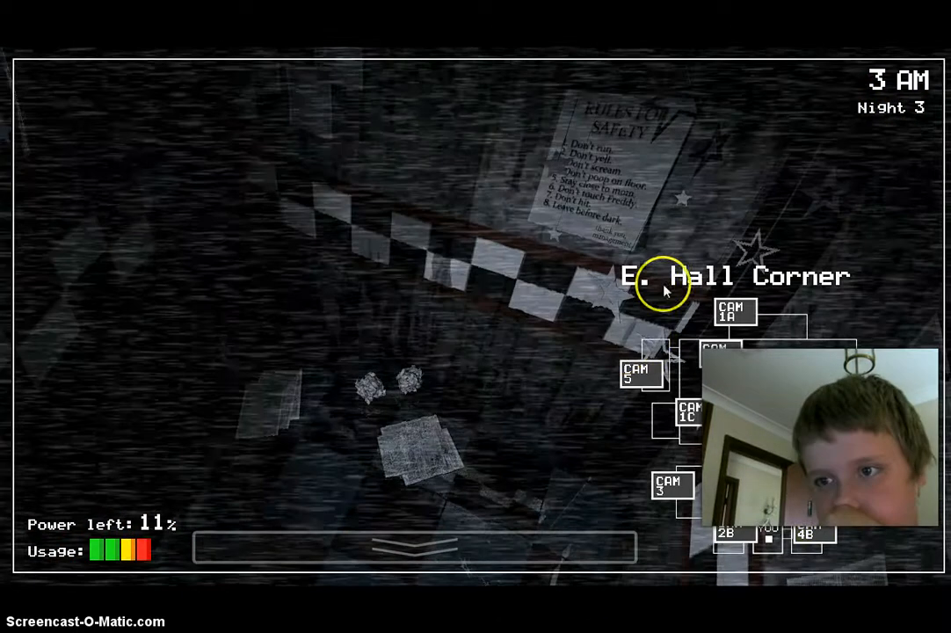
pyautogui.click(723, 533)
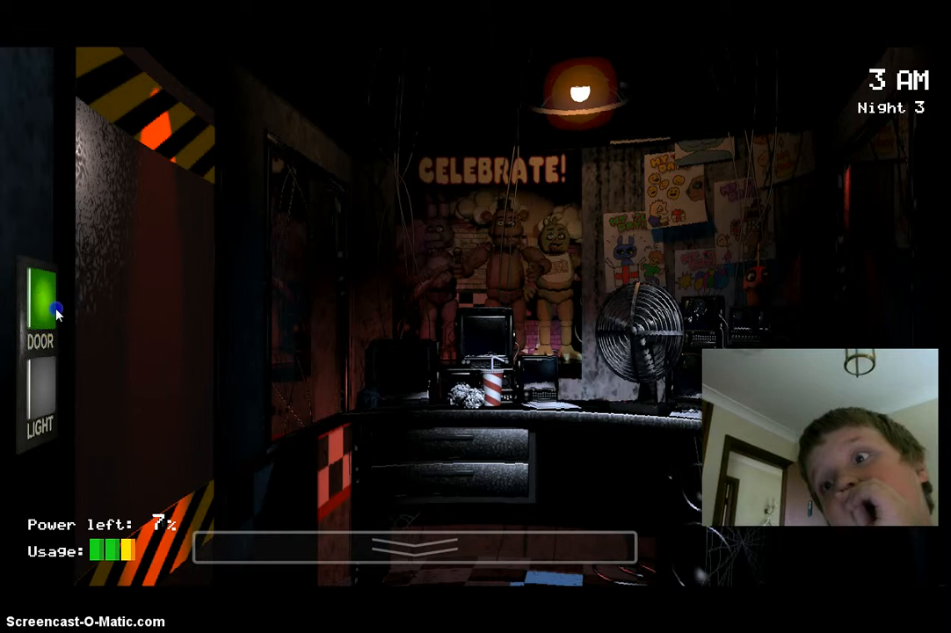
pyautogui.click(672, 486)
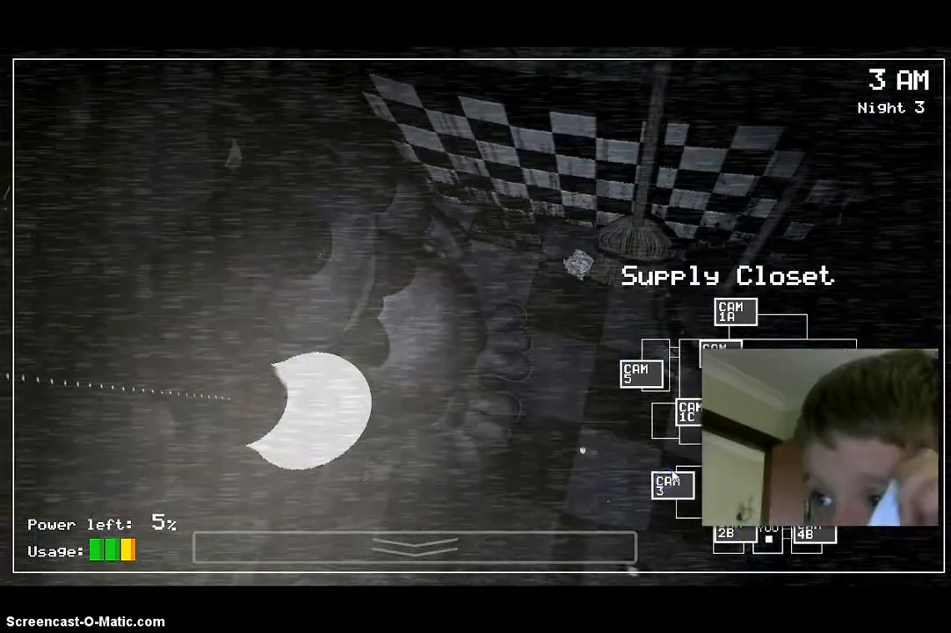
# Close the game window as power nearly runs out, returning to the desktop
pyautogui.click(673, 485)
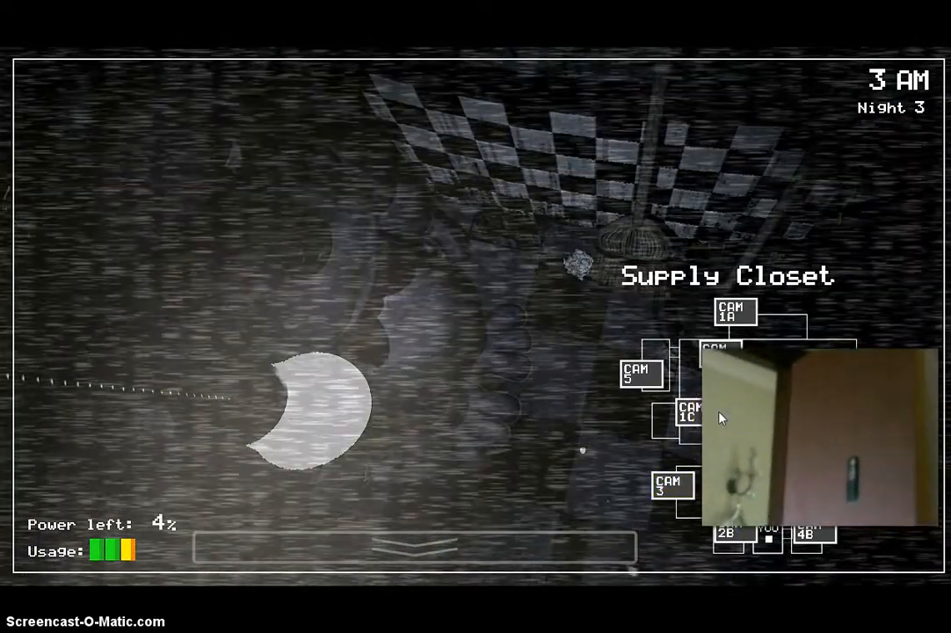
pyautogui.click(672, 488)
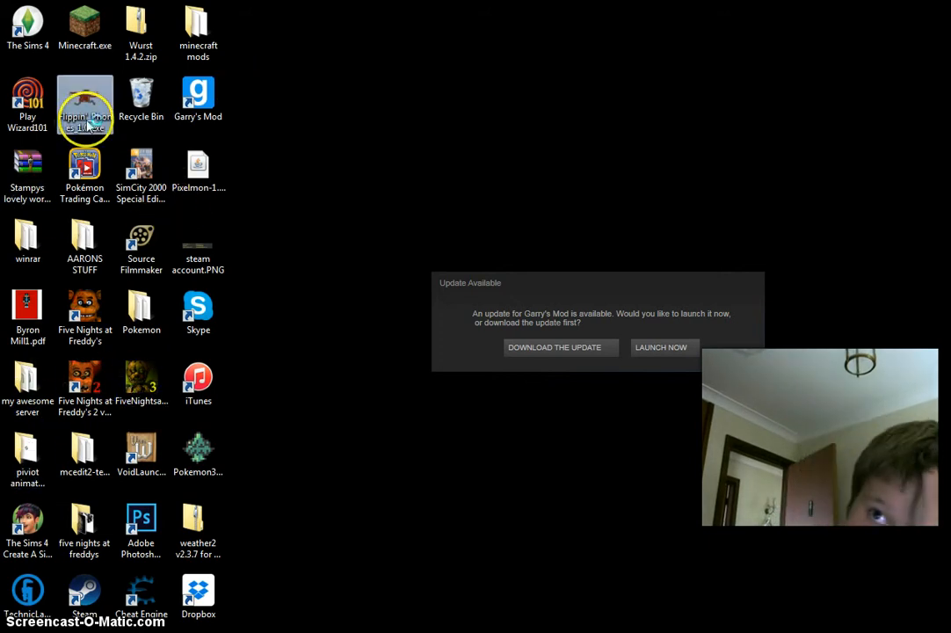
# Double-click a desktop game shortcut and wait on the blank loading window
pyautogui.click(659, 347)
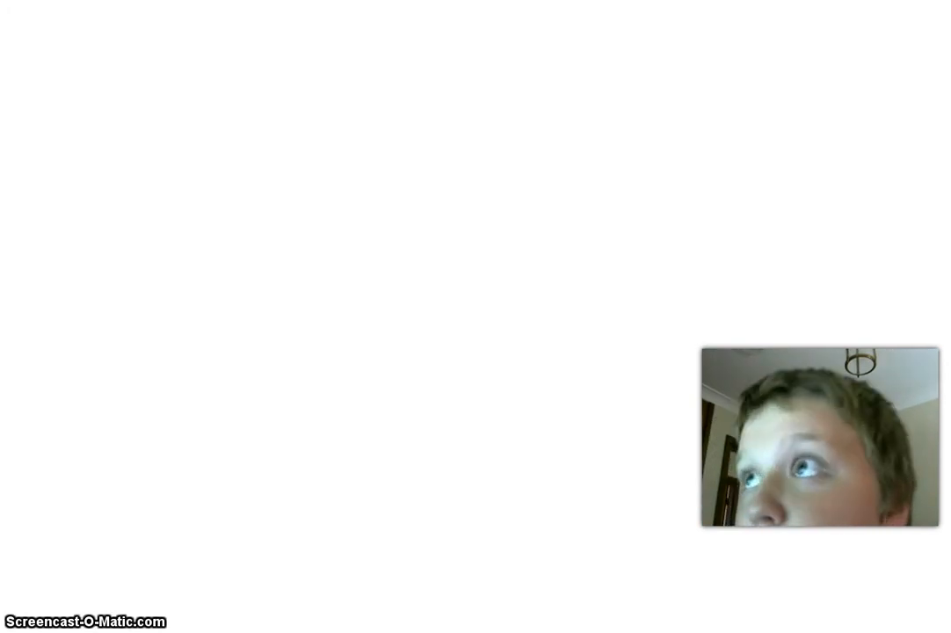
# Launch the Five Nights at Freddy's executable and wait on the white screen
pyautogui.click(653, 144)
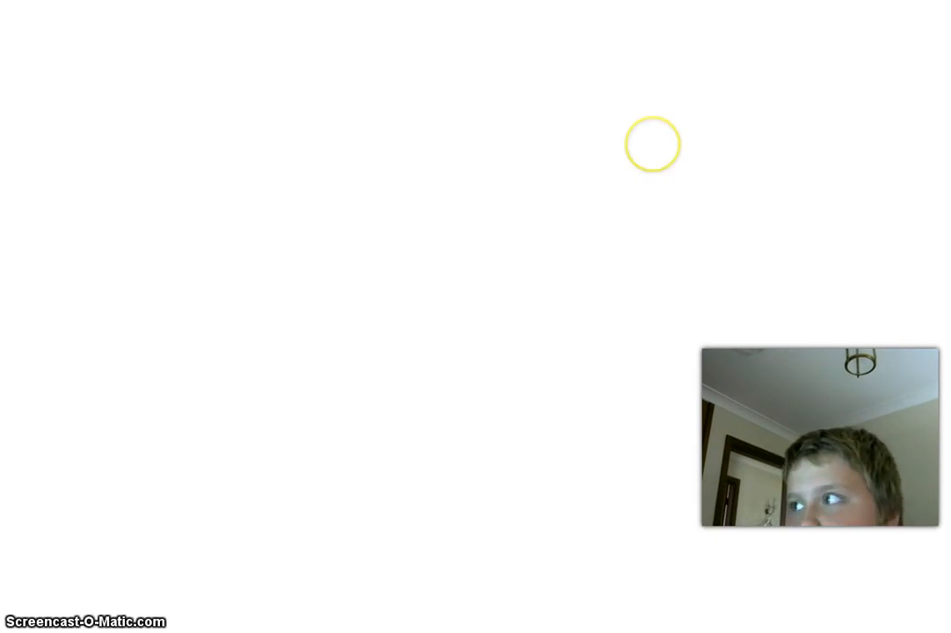